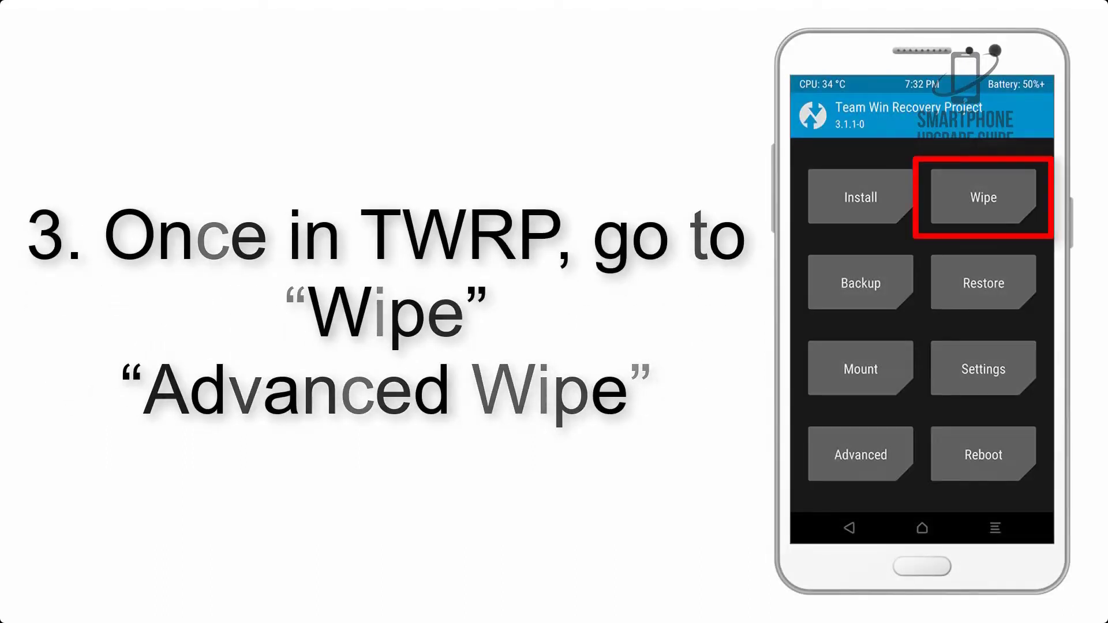
Install AOSP_ROM.zip from /sdcard/Download and confirm the flash with the swipe.
{"action": "left_click", "coordinate": [980, 197]}
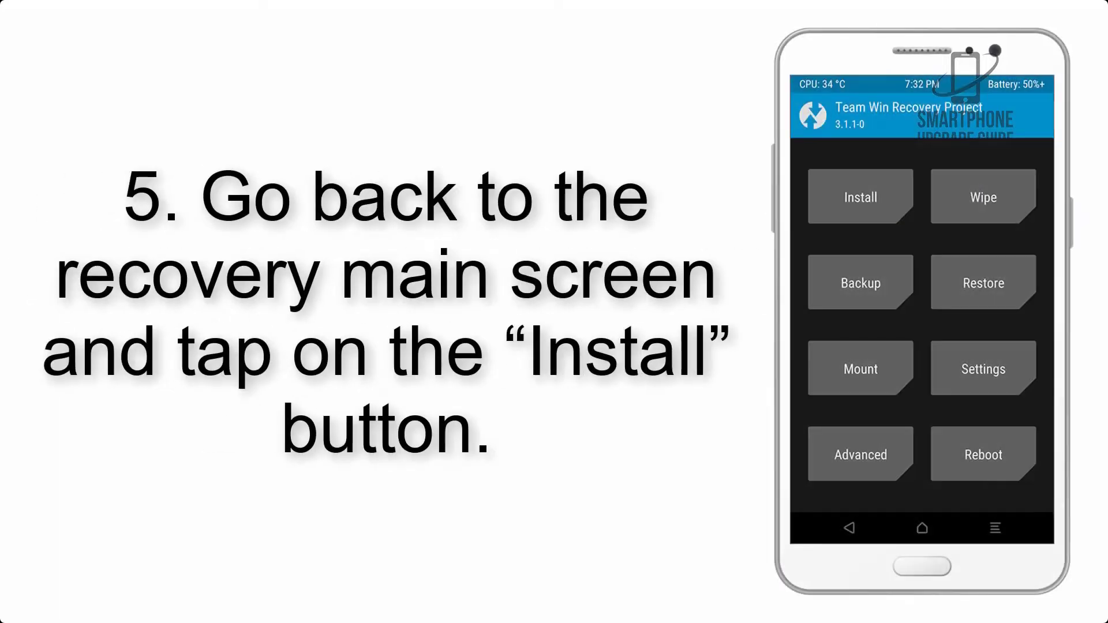
{"action": "left_click", "coordinate": [859, 196]}
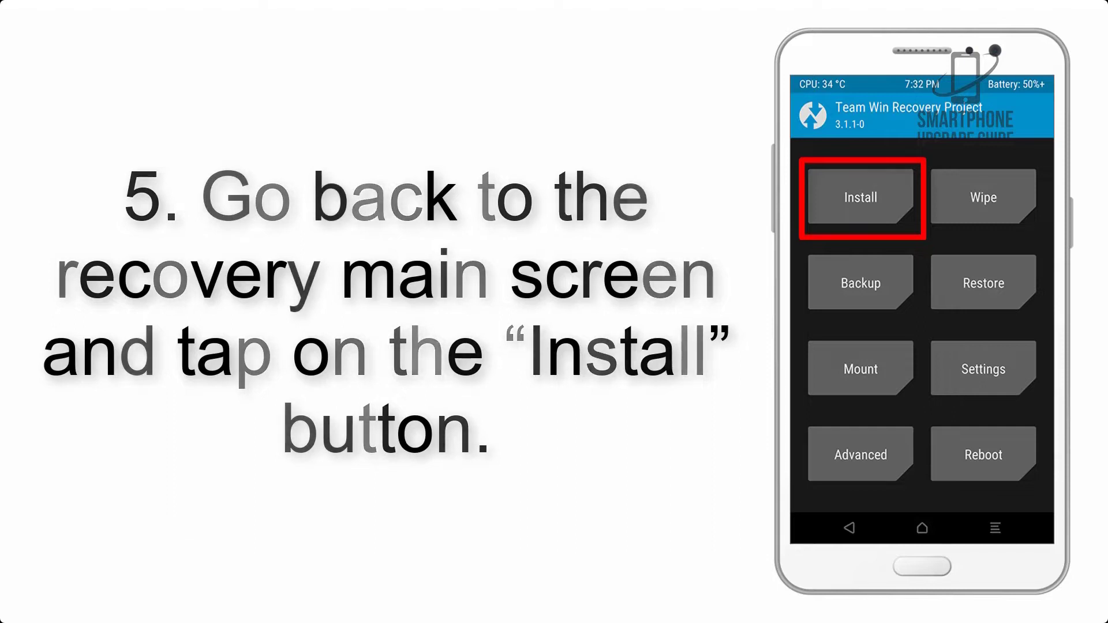
{"action": "left_click", "coordinate": [859, 198]}
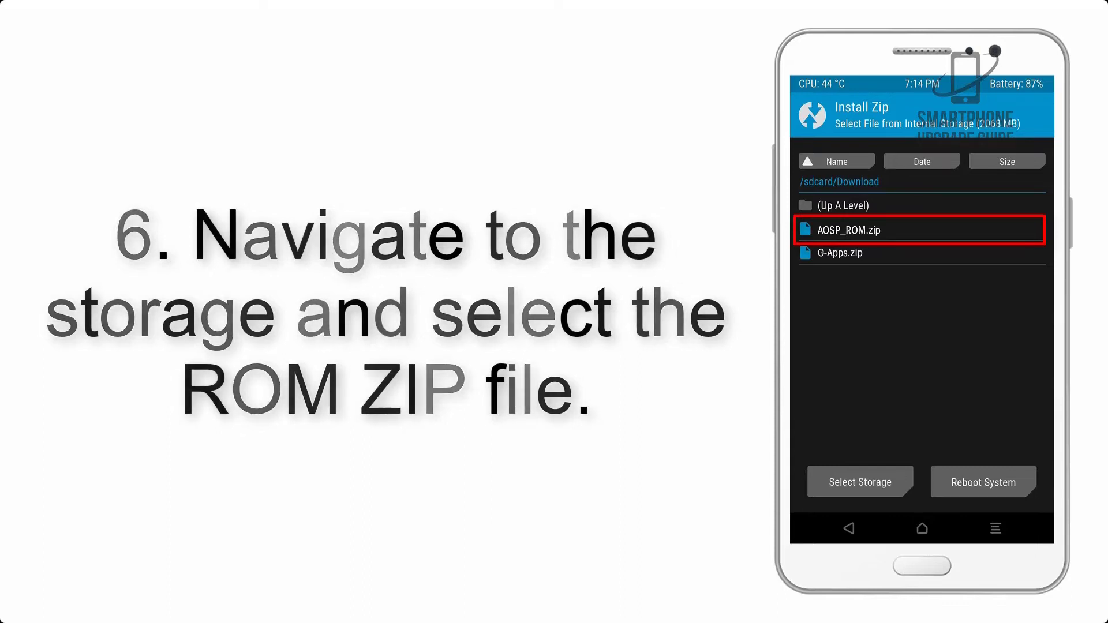
{"action": "left_click", "coordinate": [846, 229]}
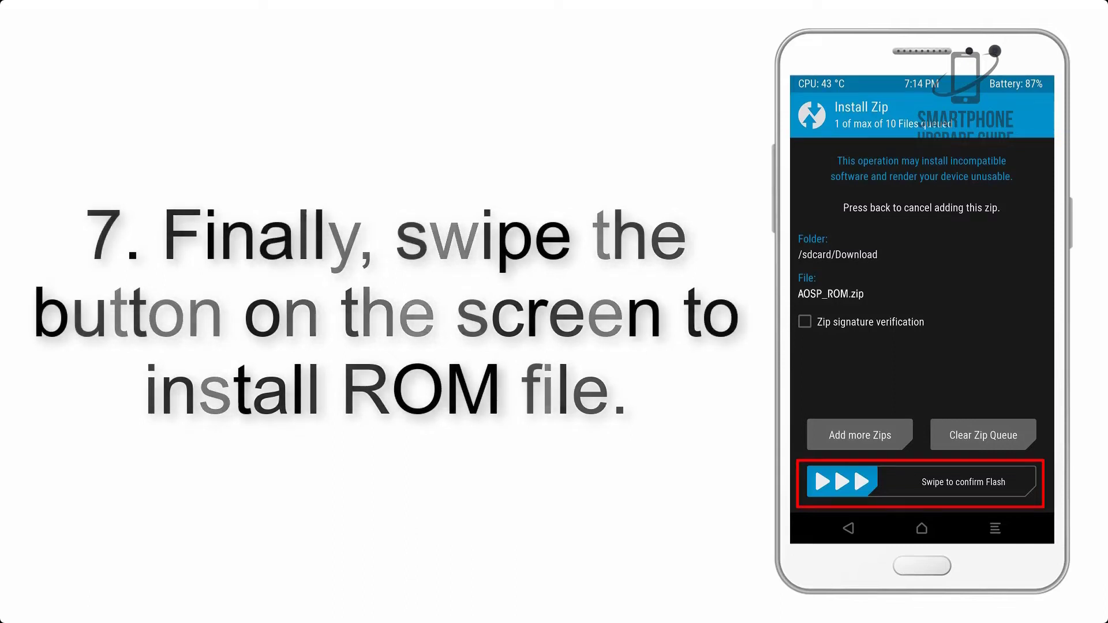
{"action": "left_click_drag", "start_coordinate": [812, 482], "coordinate": [1002, 483]}
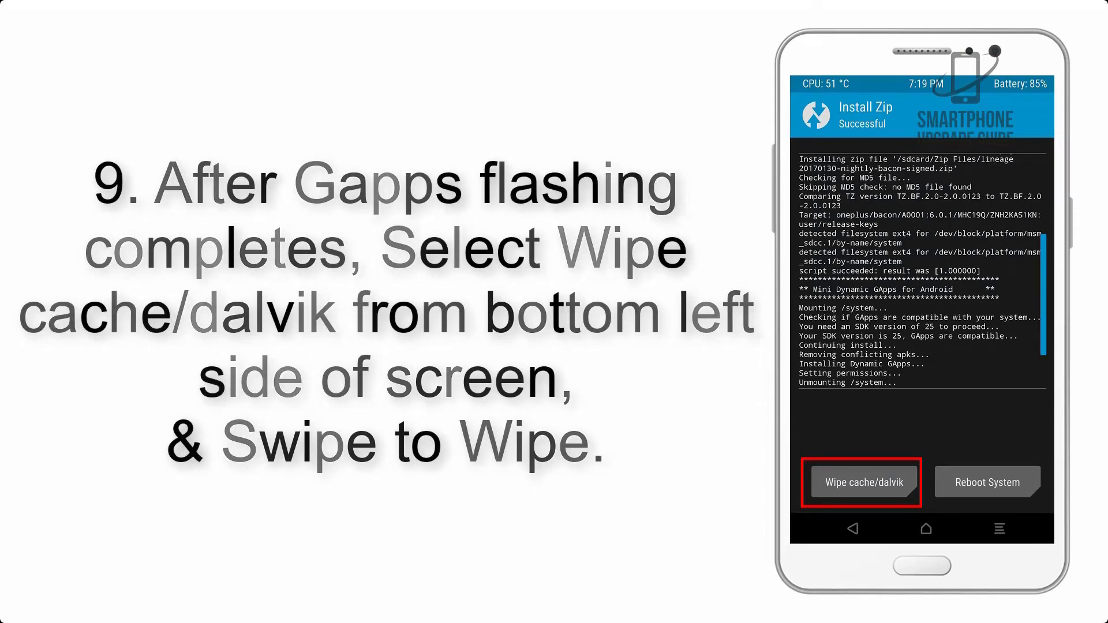
{"action": "left_click", "coordinate": [986, 483]}
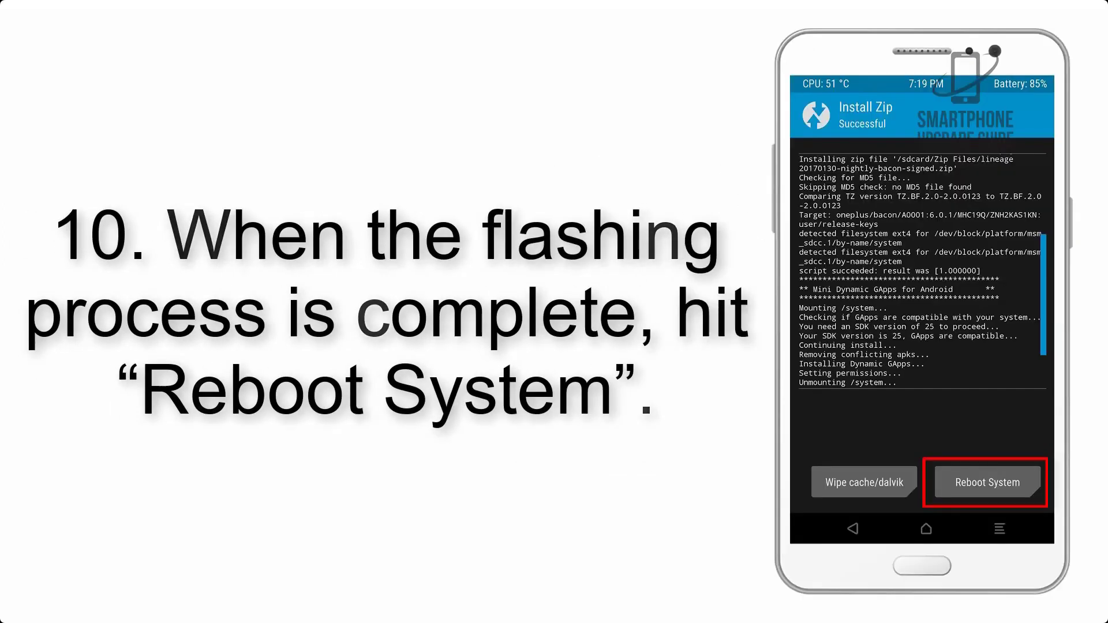